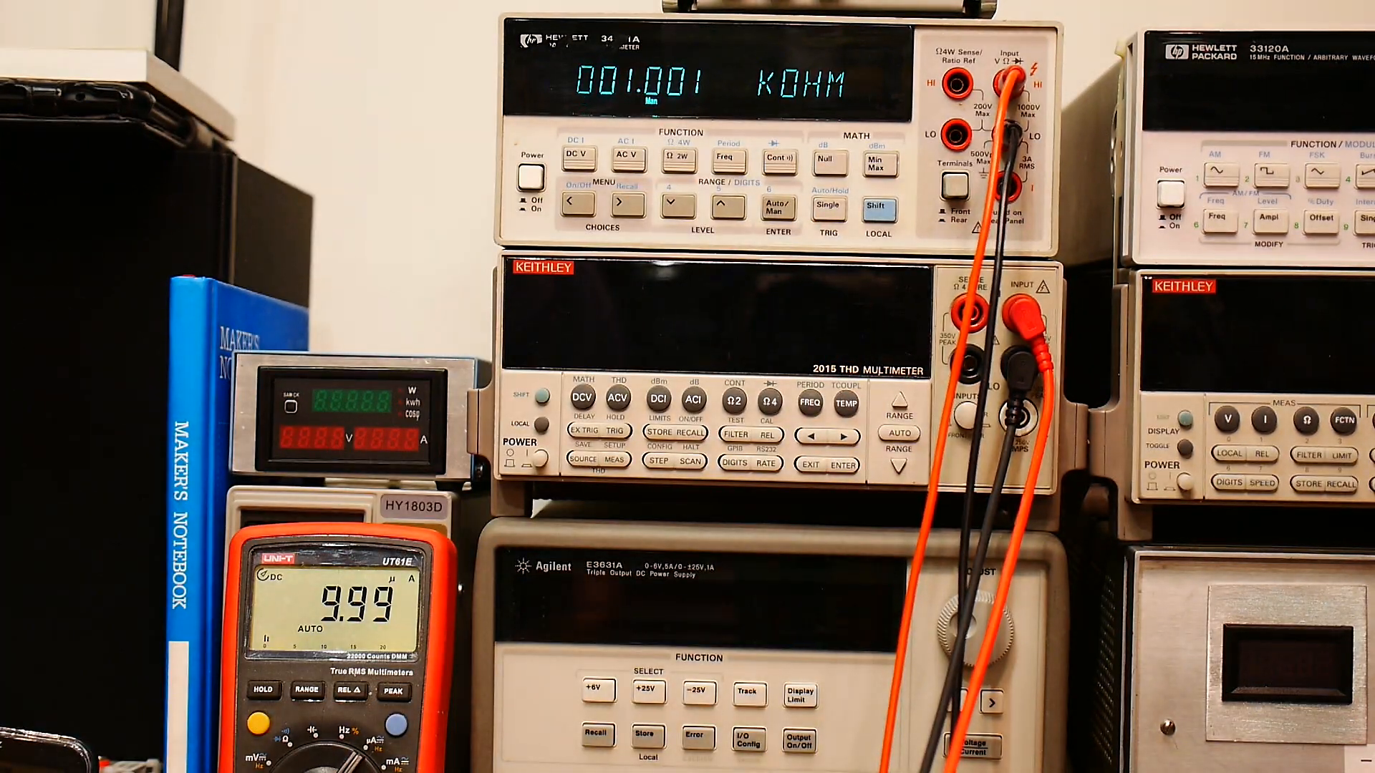
click(677, 202)
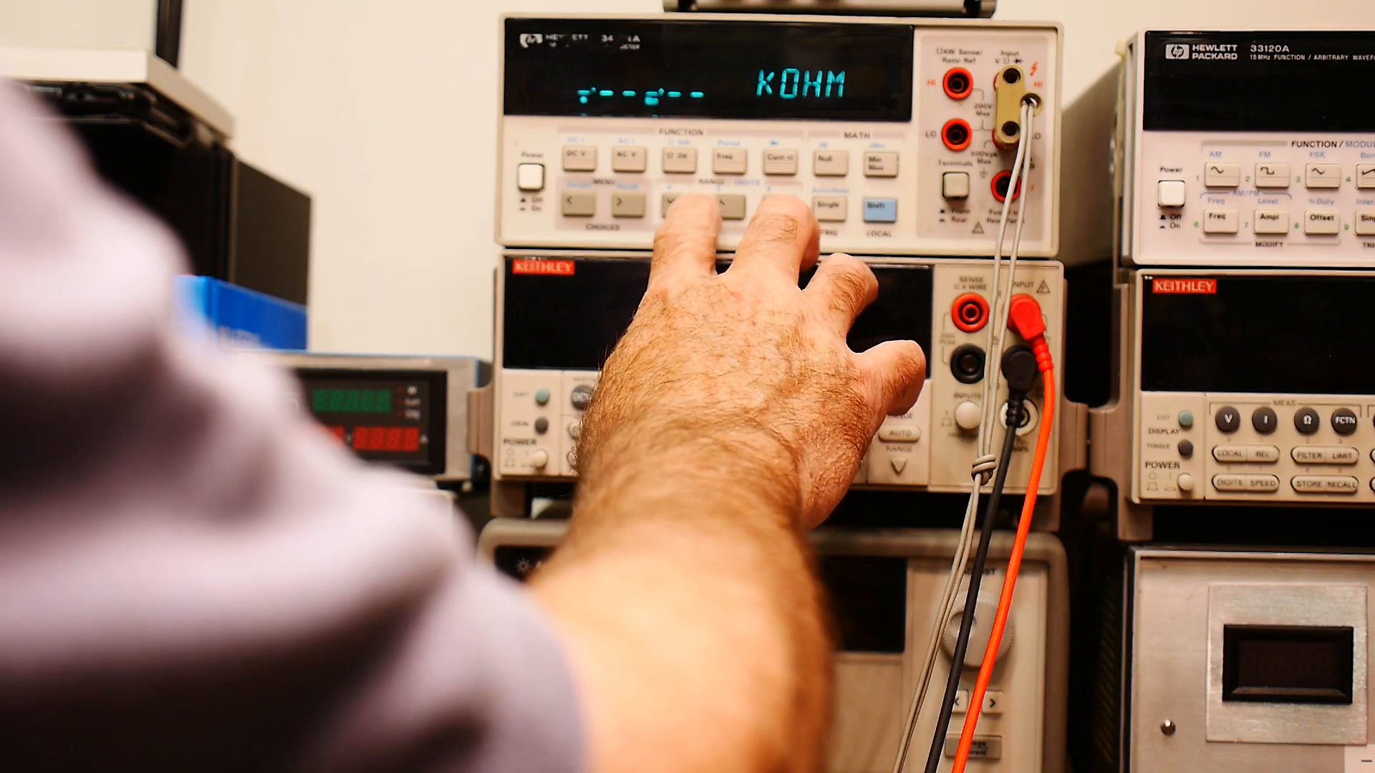
click(721, 206)
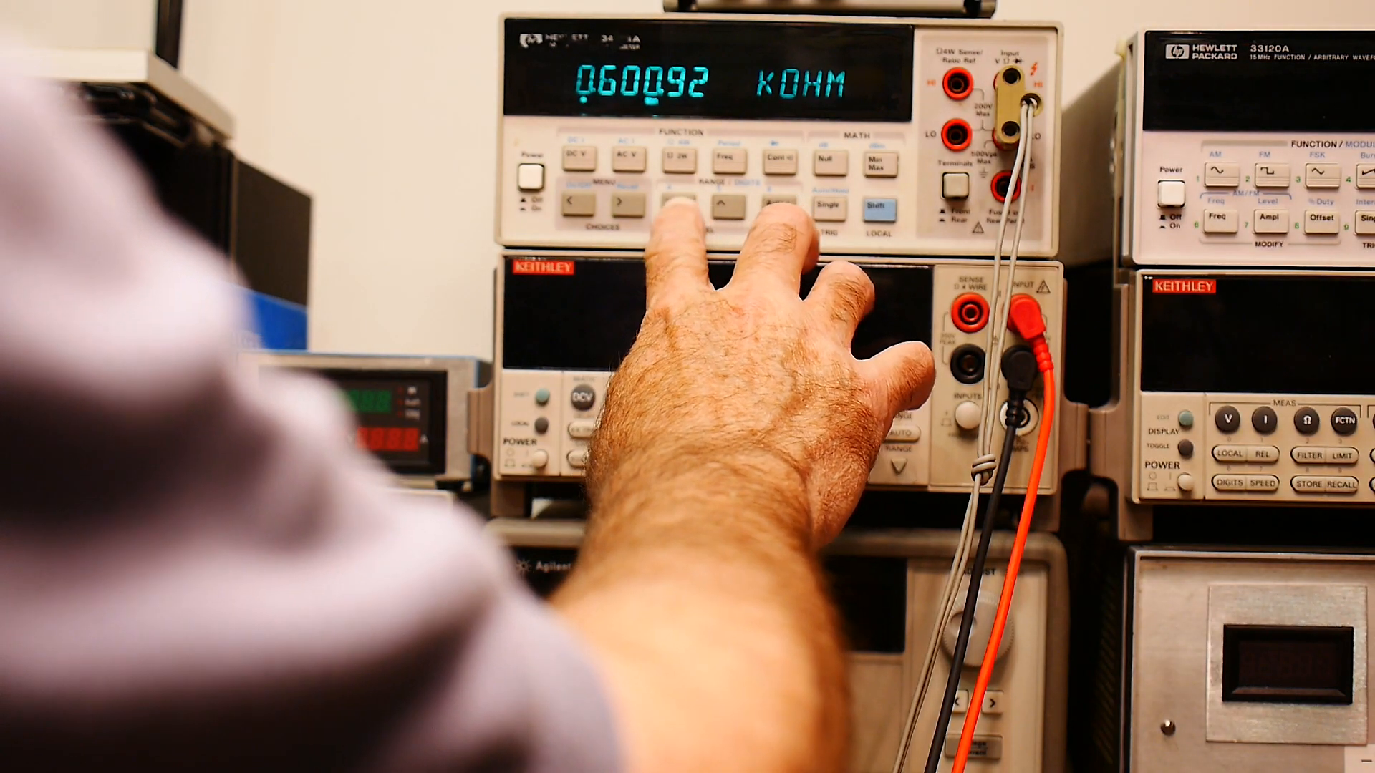